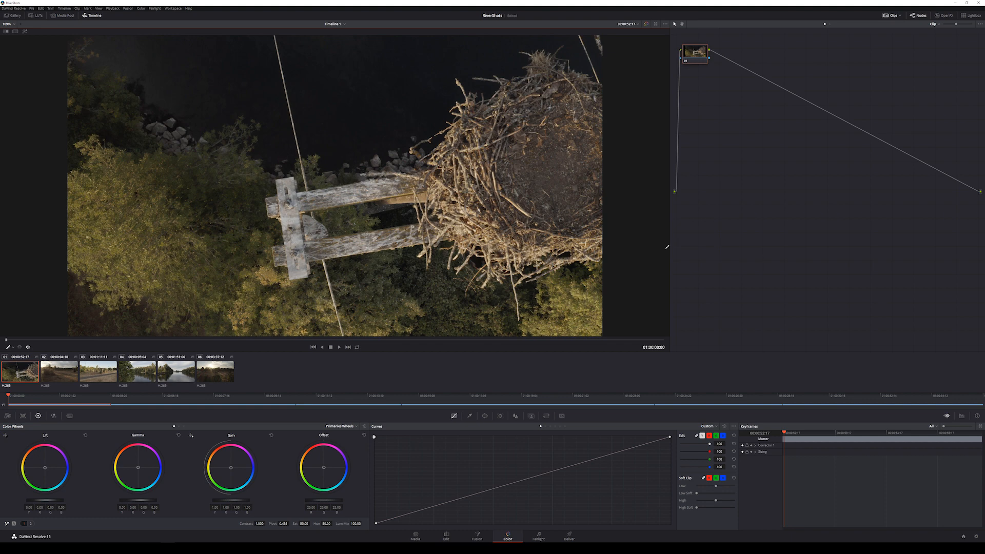
Step: Preview the field, tree, nest, river and sun clips, settling on riverside tree clip 04
left_click(60, 372)
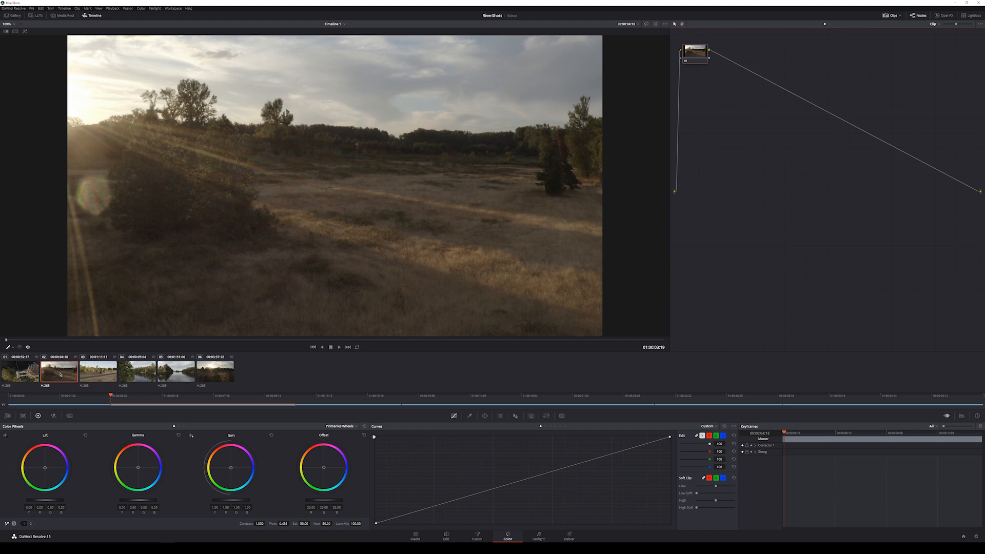
left_click(137, 372)
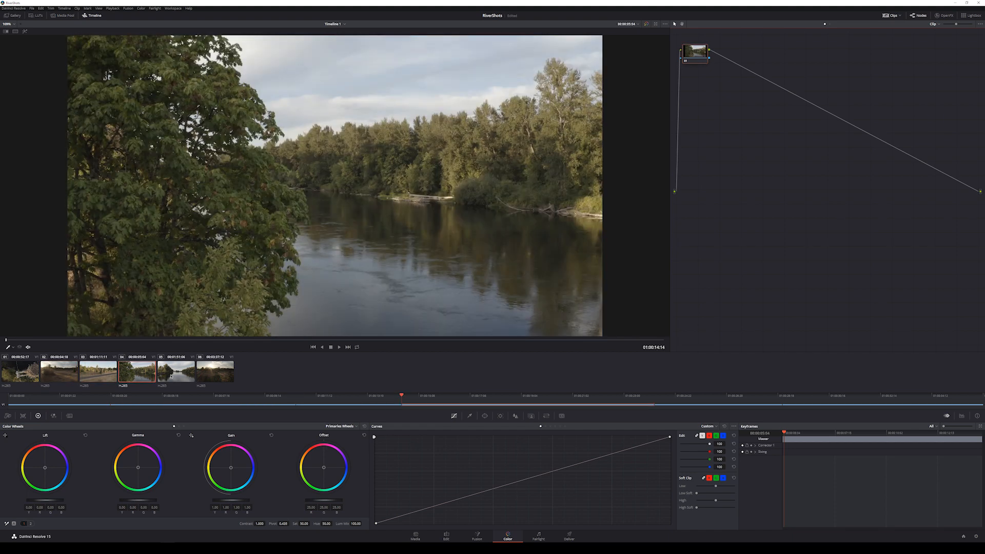
left_click(214, 372)
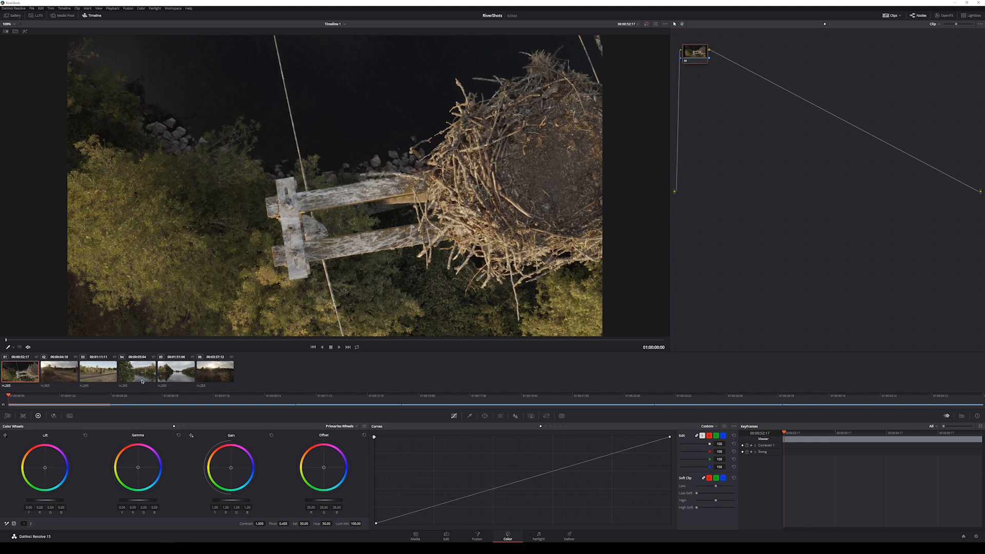
left_click(136, 371)
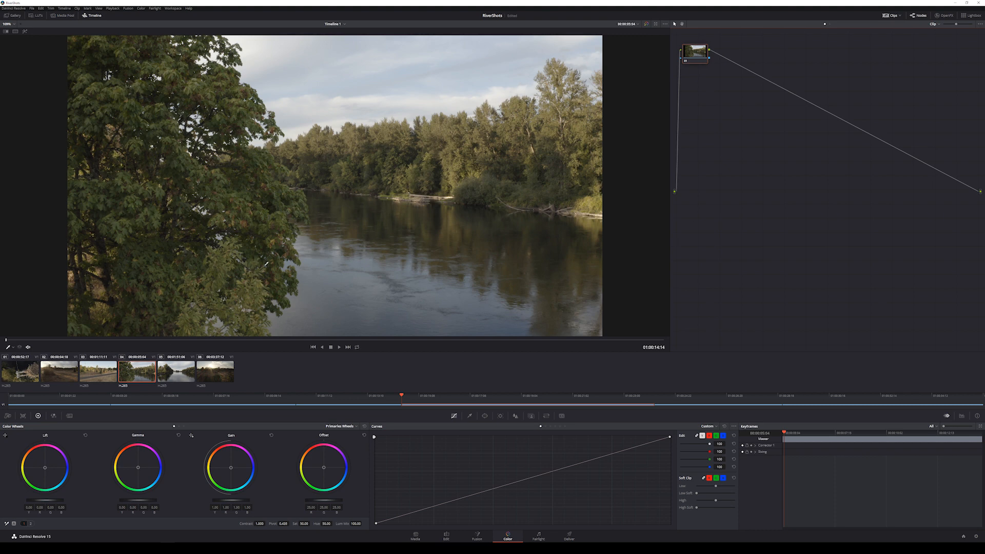
left_click(176, 371)
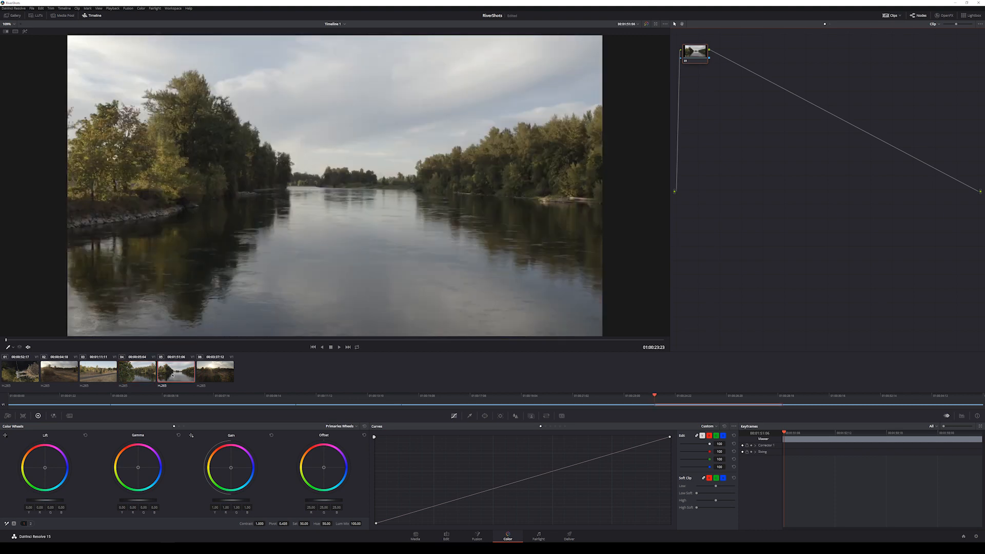
left_click(58, 370)
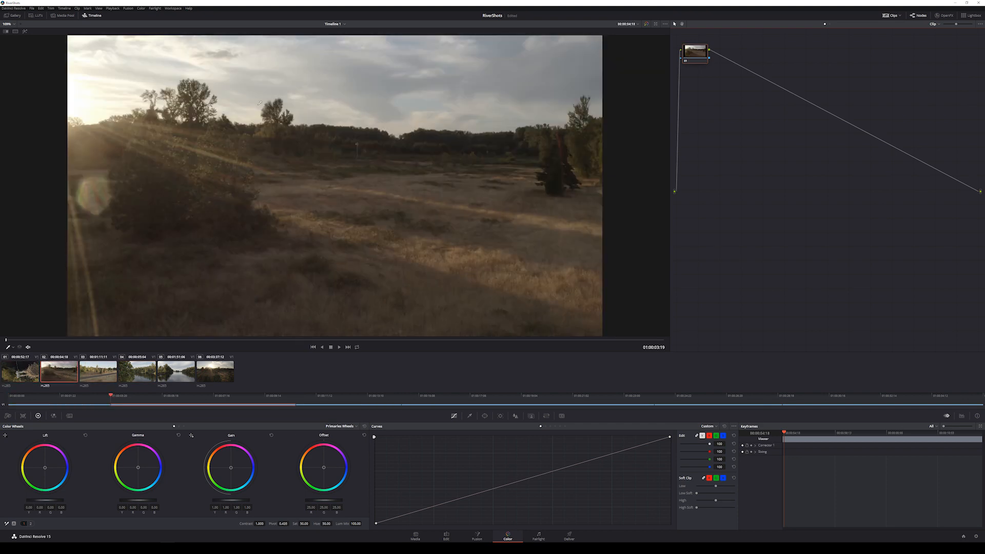
left_click(213, 371)
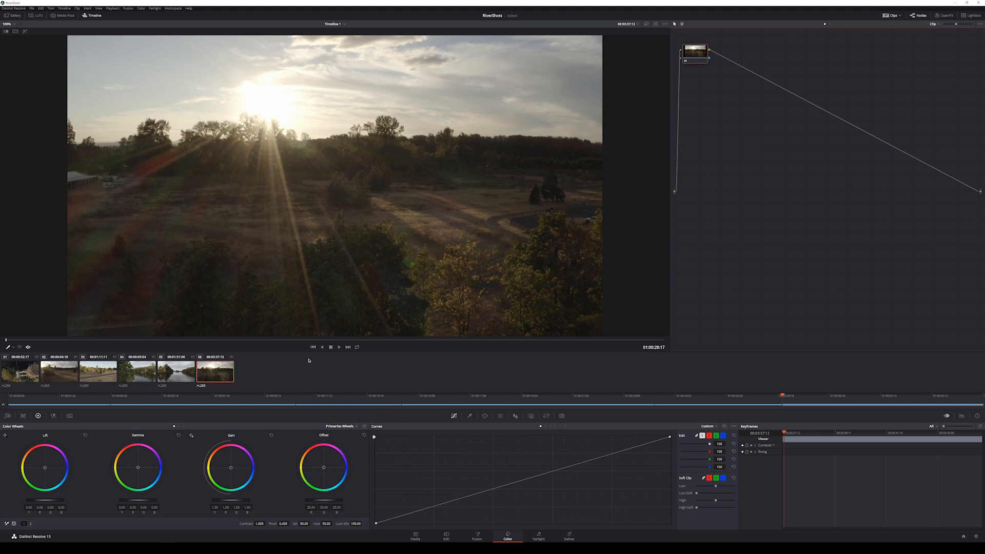
left_click(136, 372)
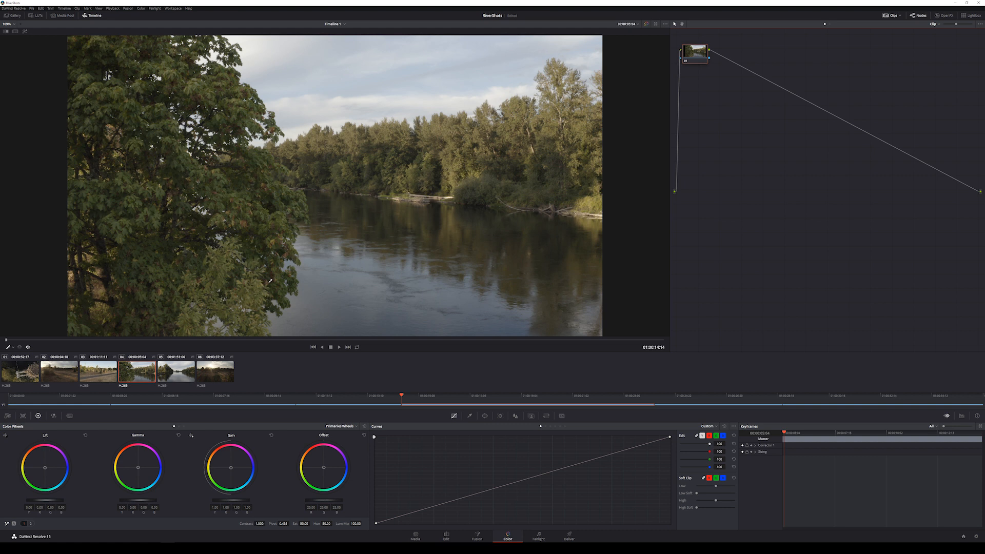
mouse_move(271, 283)
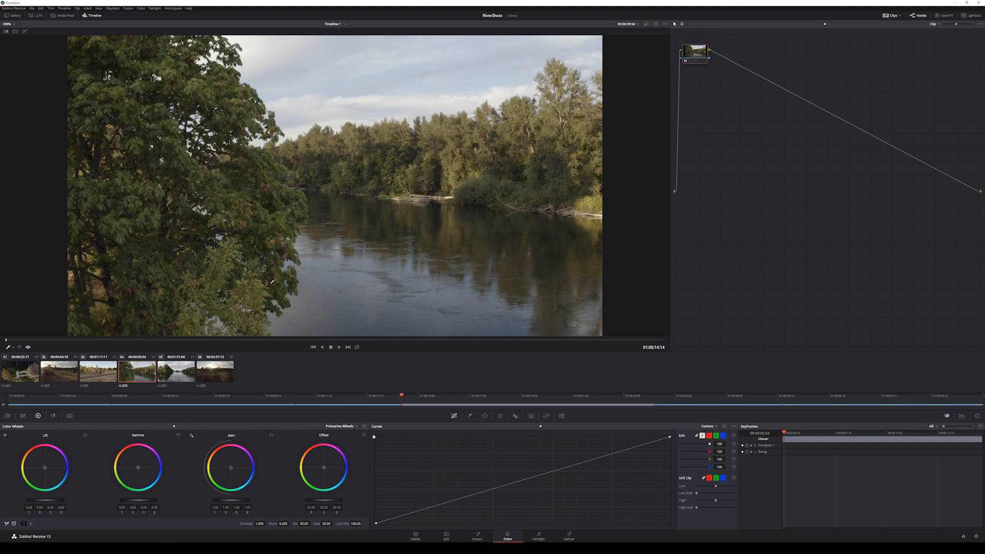
mouse_move(494, 181)
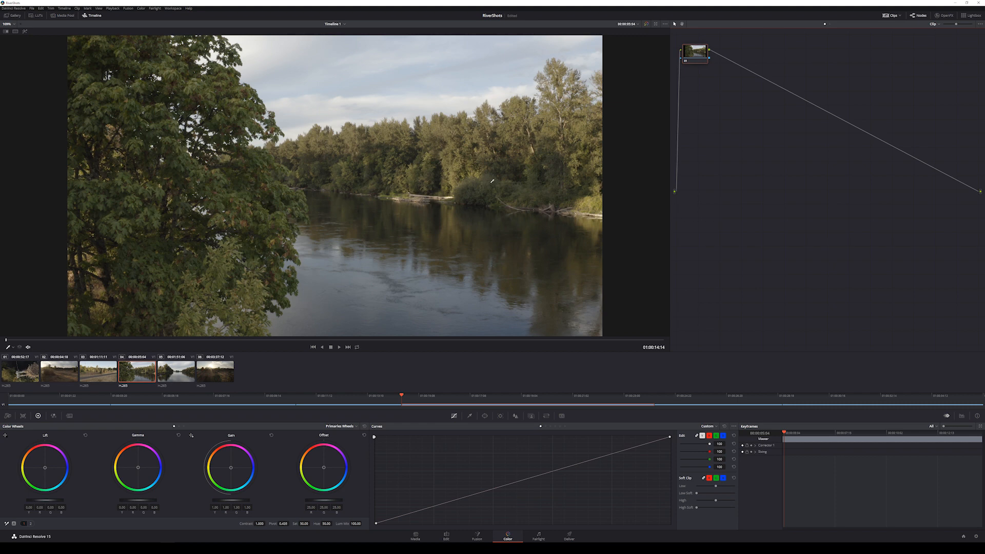
mouse_move(496, 173)
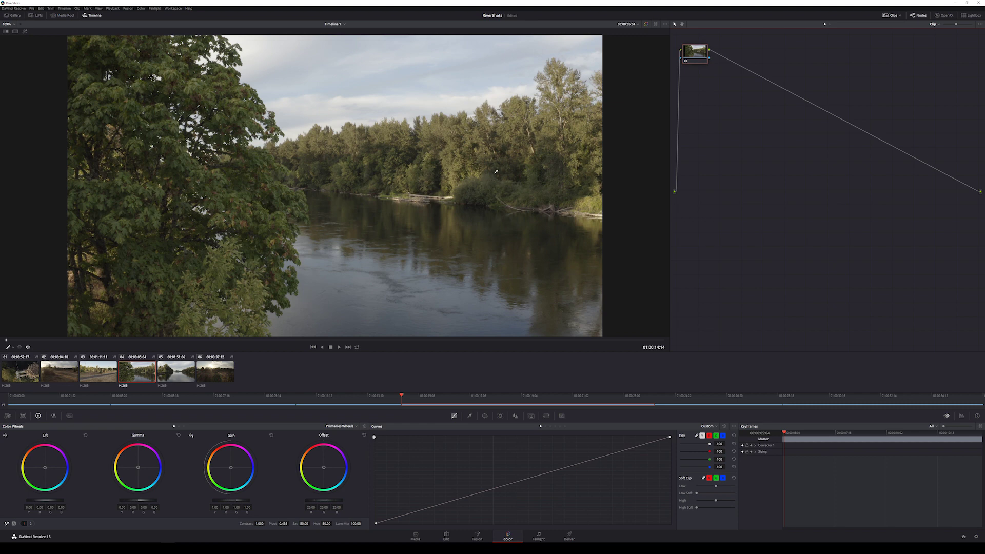
Step: Open the LUTs panel and nudge the Gamma master wheel on the riverside tree shot
left_click(37, 16)
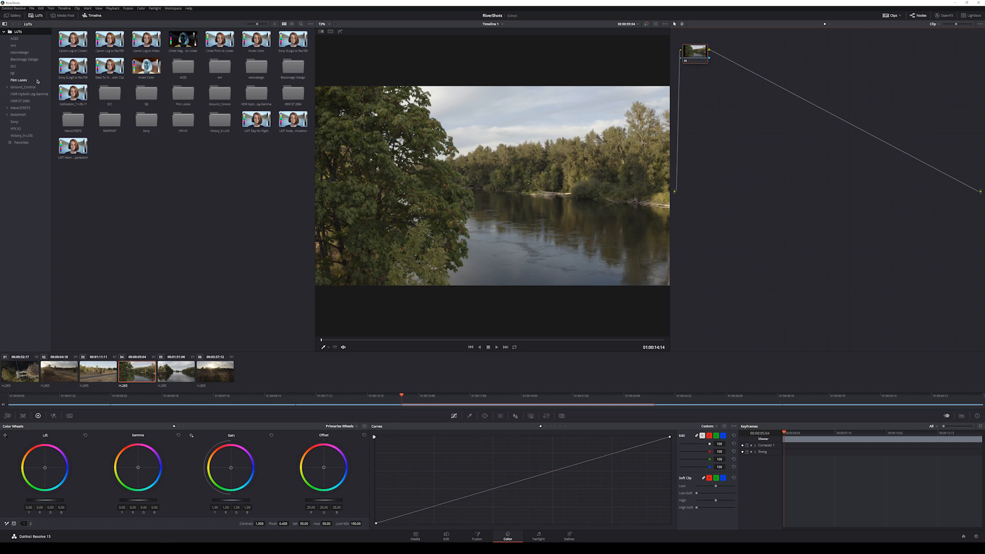
left_click(21, 87)
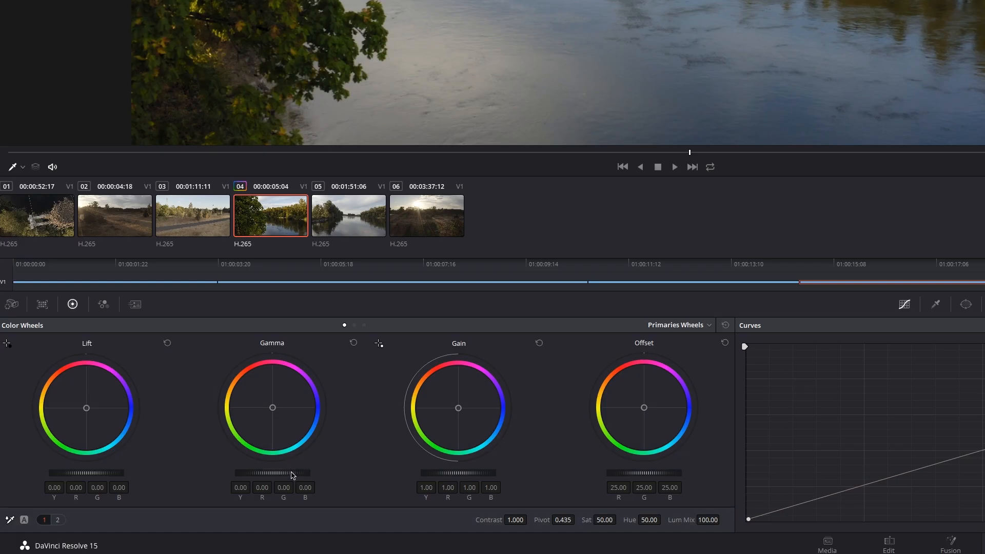
left_click_drag(289, 473, 292, 473)
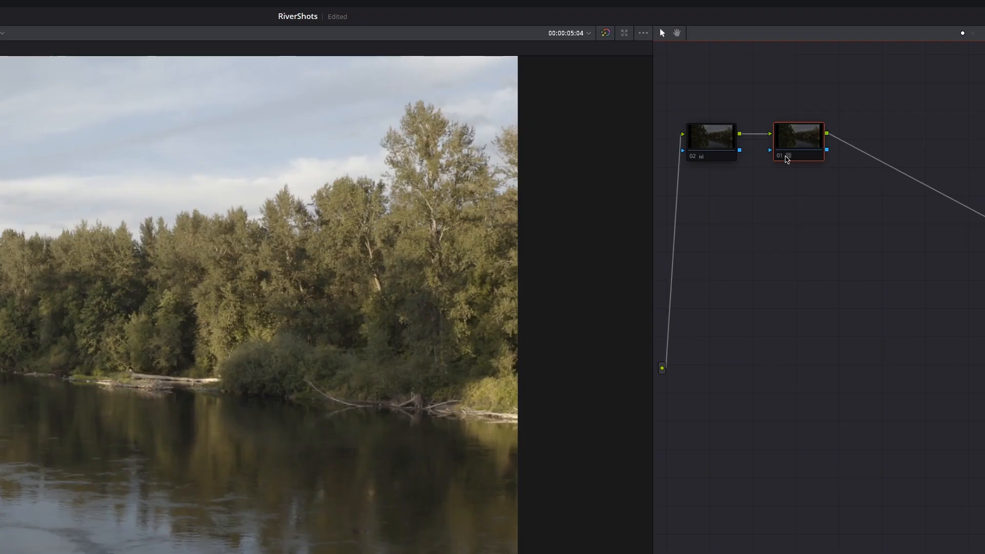
mouse_move(781, 161)
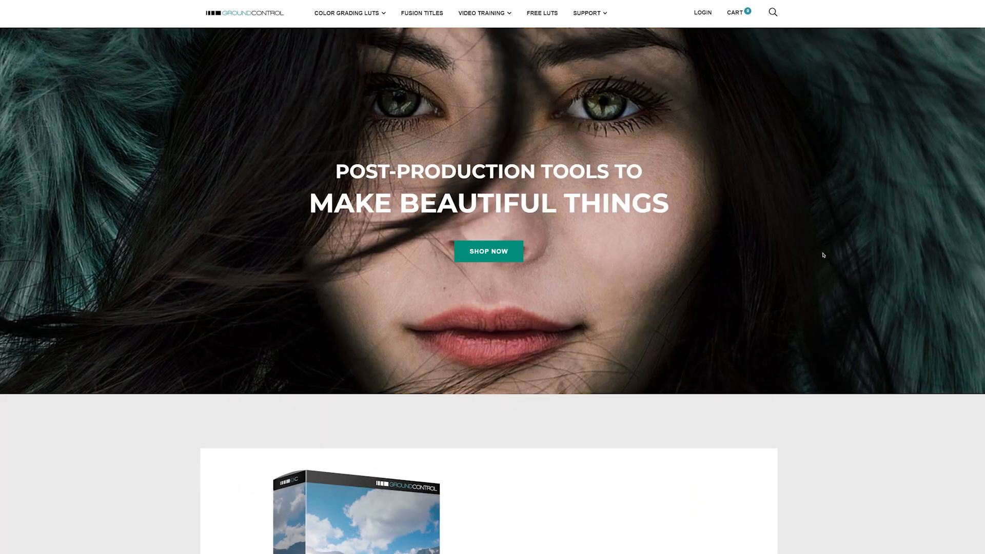
mouse_move(802, 222)
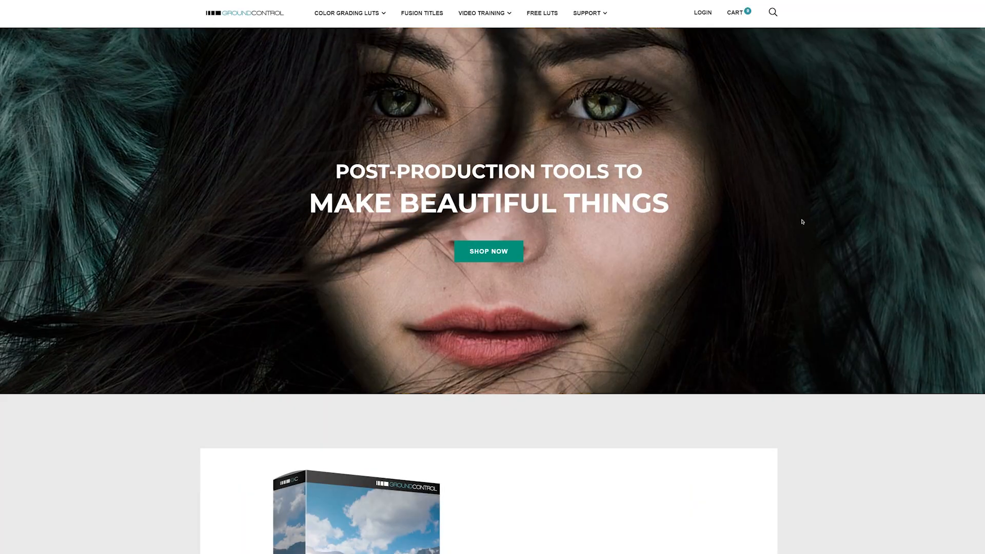
mouse_move(546, 16)
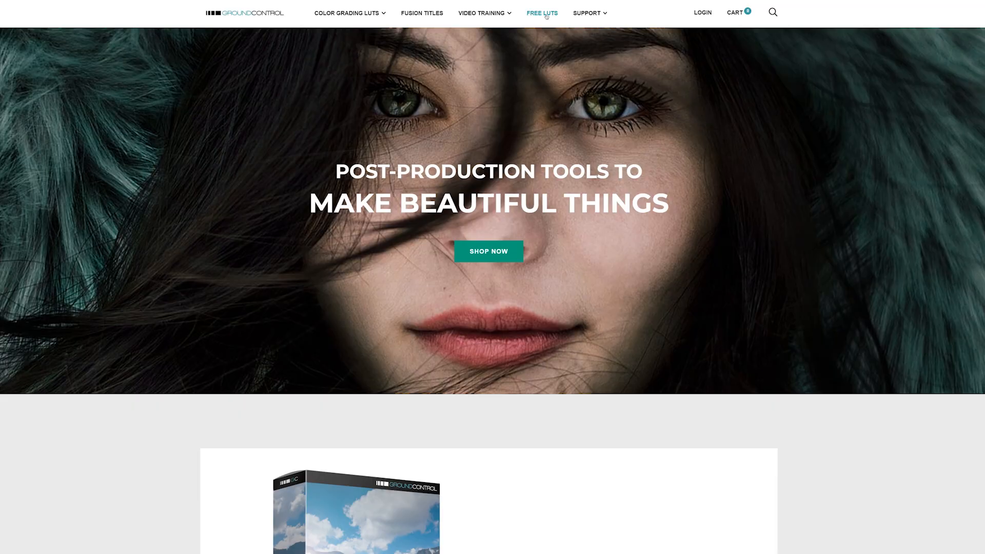
Step: Open Ground Control's FREE LUTS page with the D-Log to Rec.709 LUTs
left_click(542, 12)
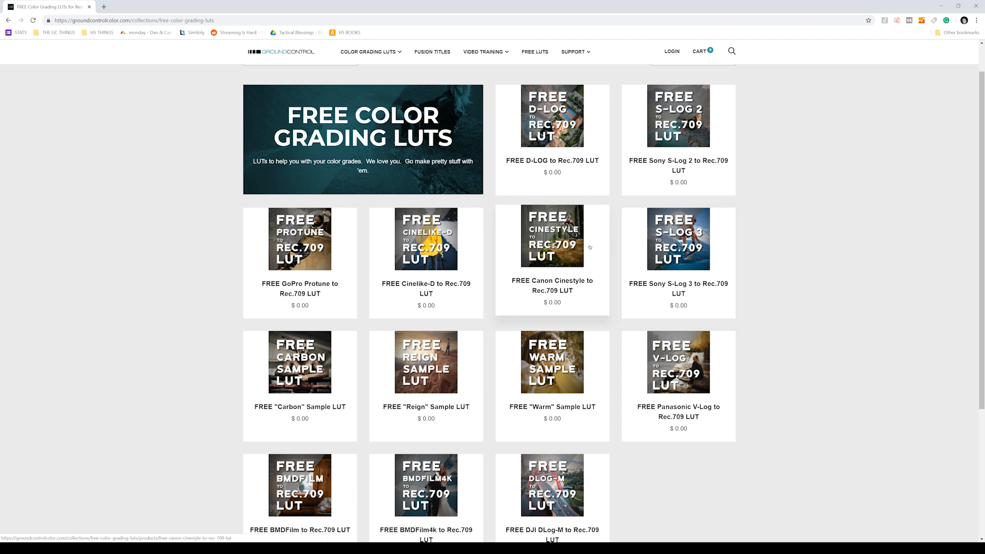
mouse_move(786, 259)
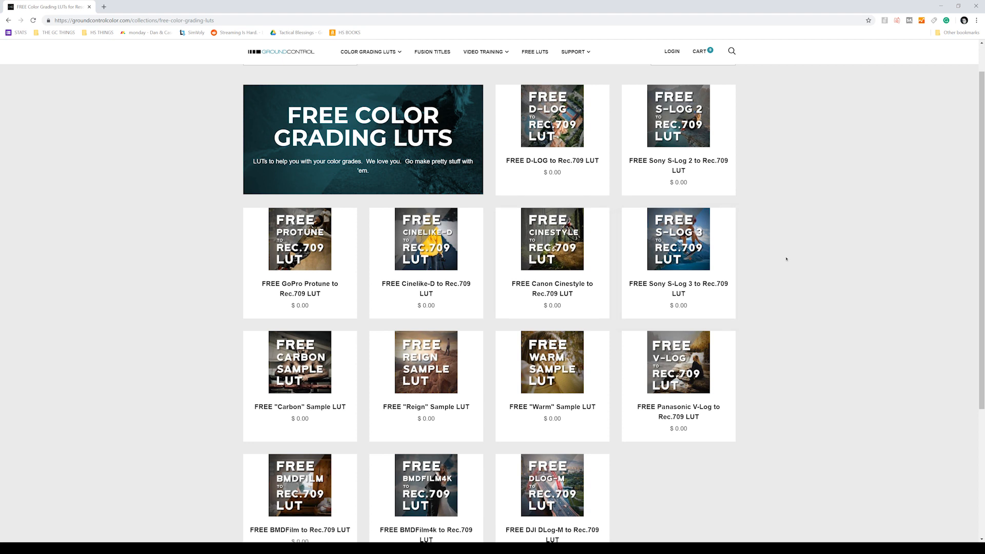
mouse_move(784, 273)
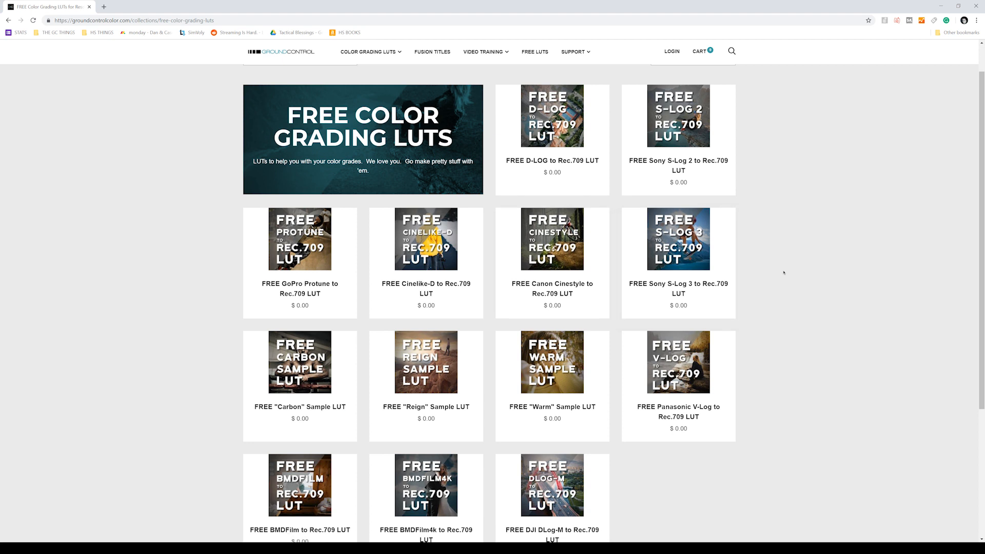
mouse_move(792, 250)
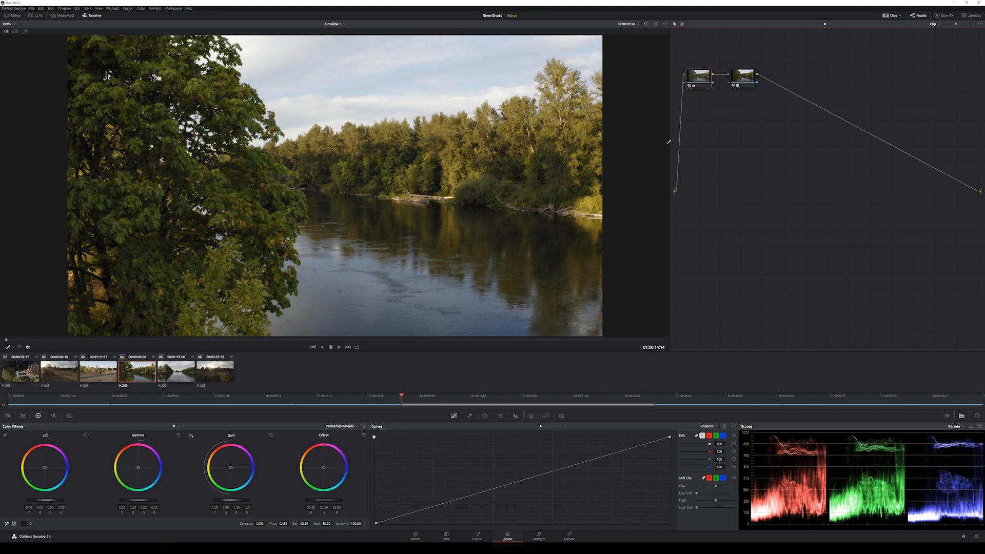
mouse_move(450, 247)
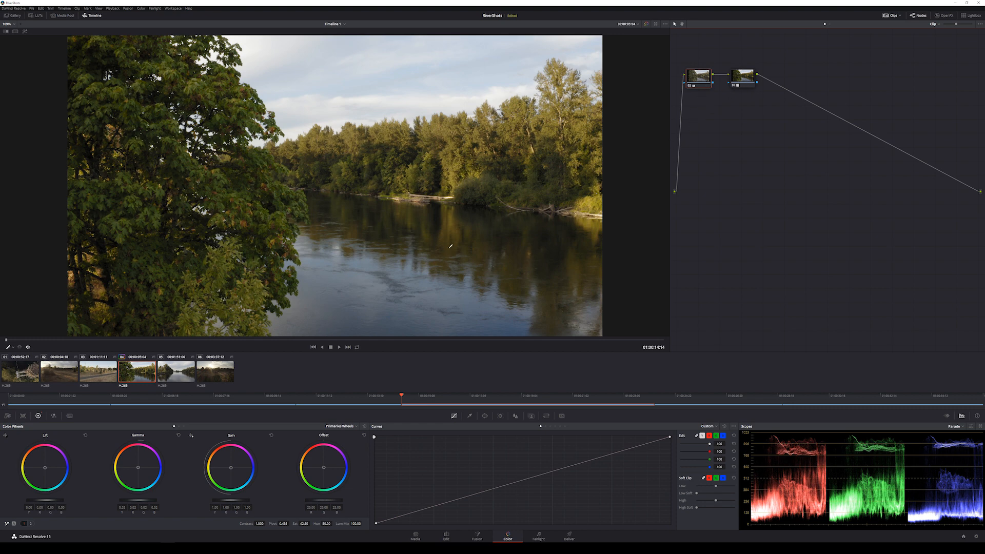
mouse_move(218, 371)
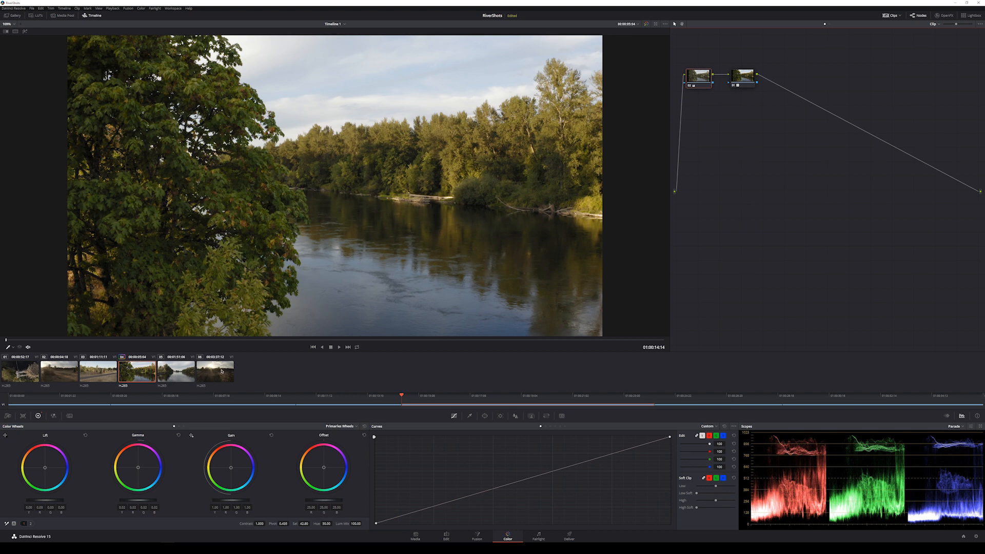
mouse_move(541, 164)
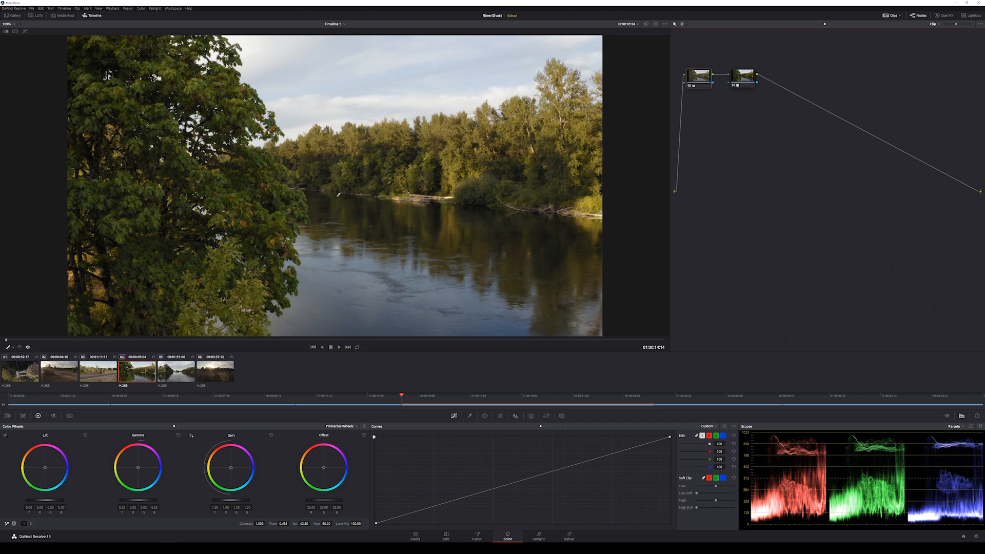
mouse_move(148, 372)
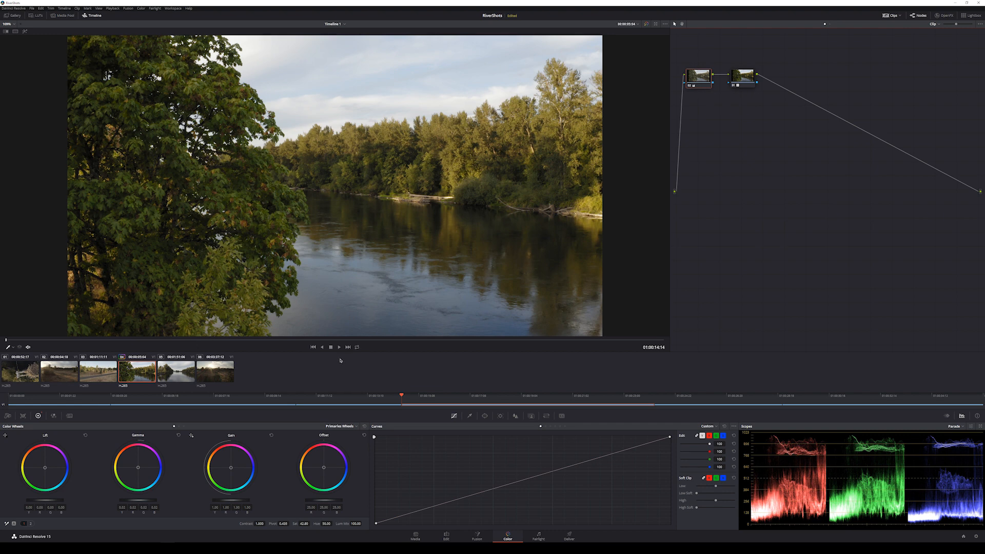
Step: Step through the nest, wide river, sunset and road-field shots, ending on flare field clip 02
left_click(19, 372)
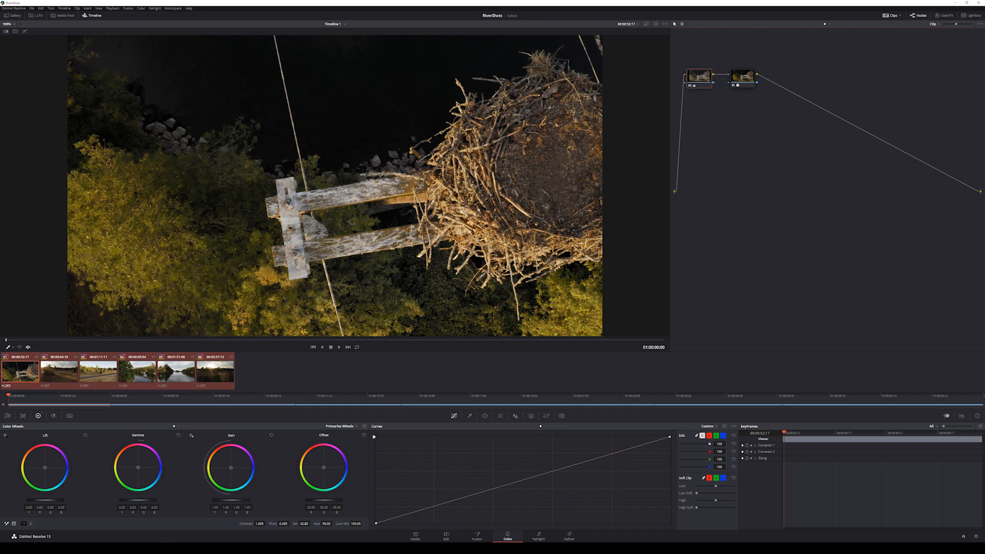
left_click(176, 372)
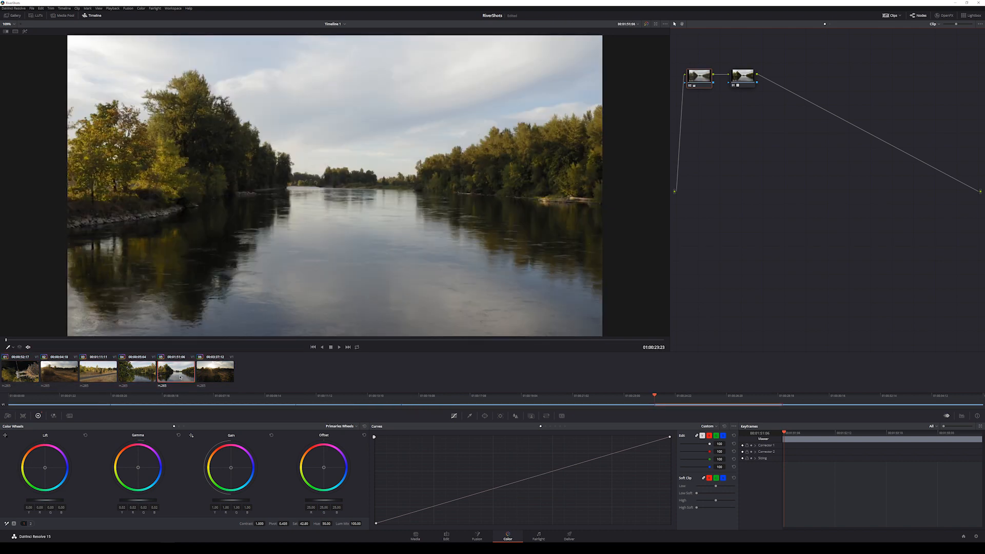
left_click(215, 371)
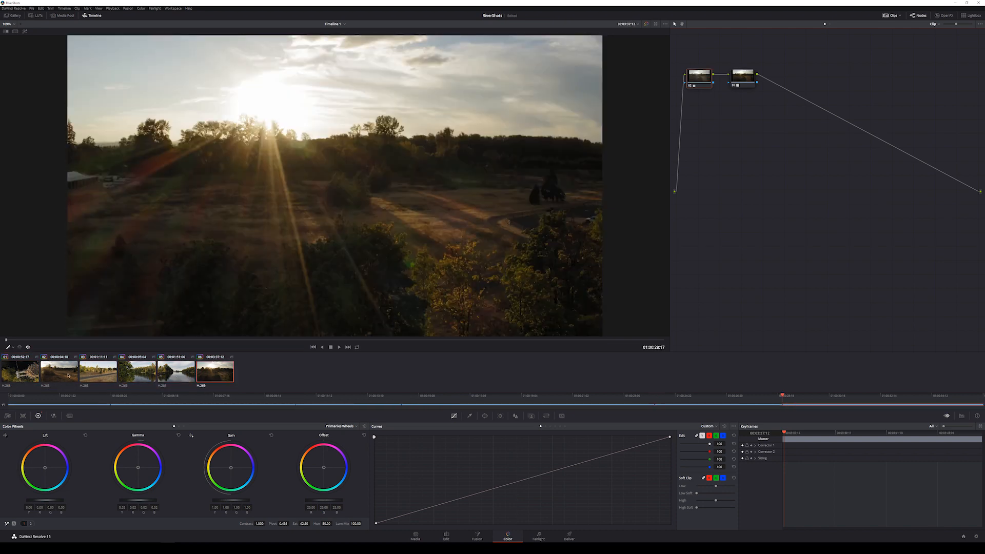
left_click(98, 372)
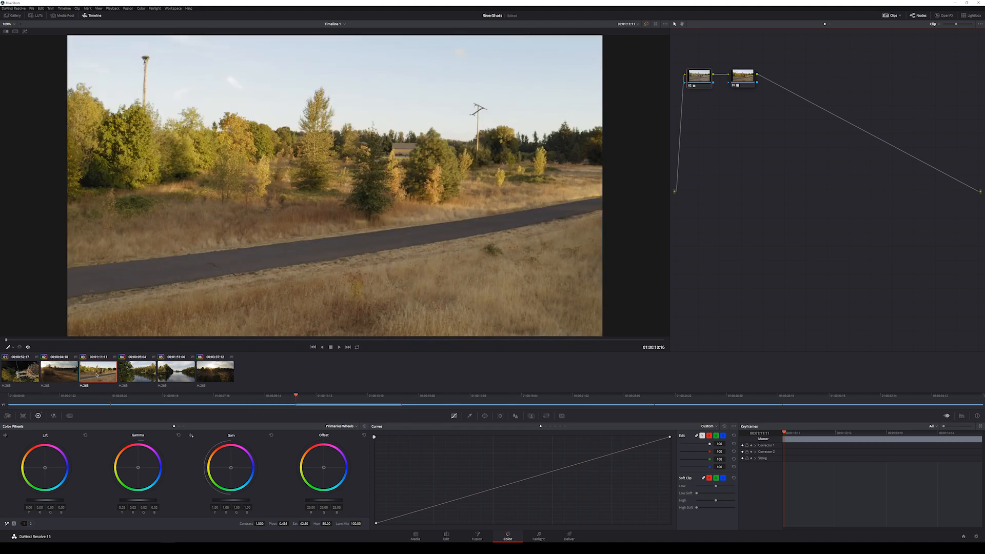
left_click(58, 375)
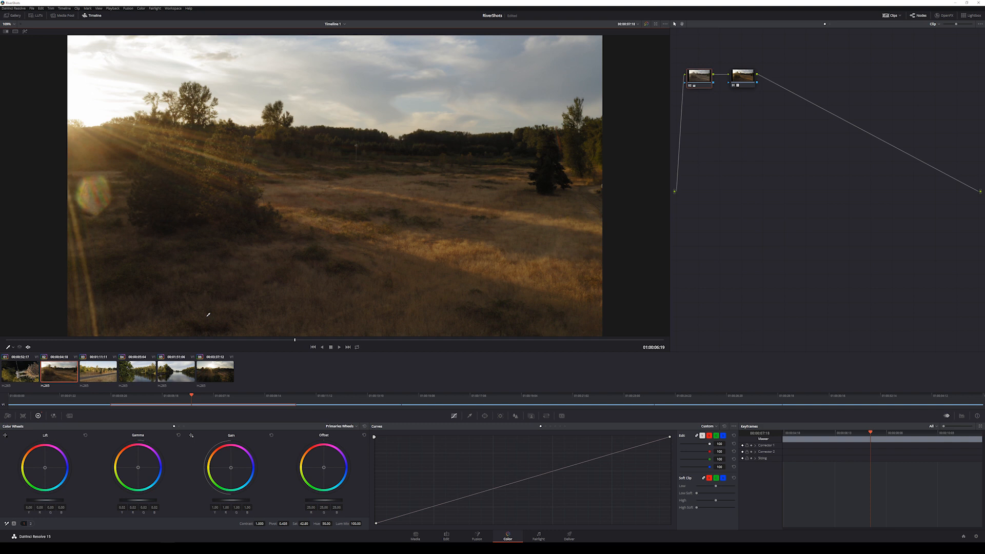
mouse_move(275, 232)
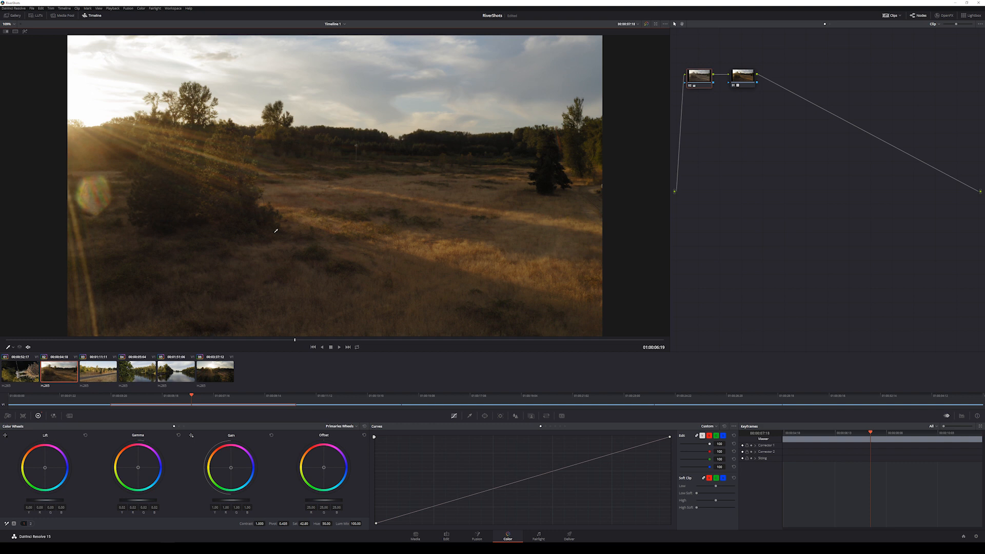
mouse_move(377, 247)
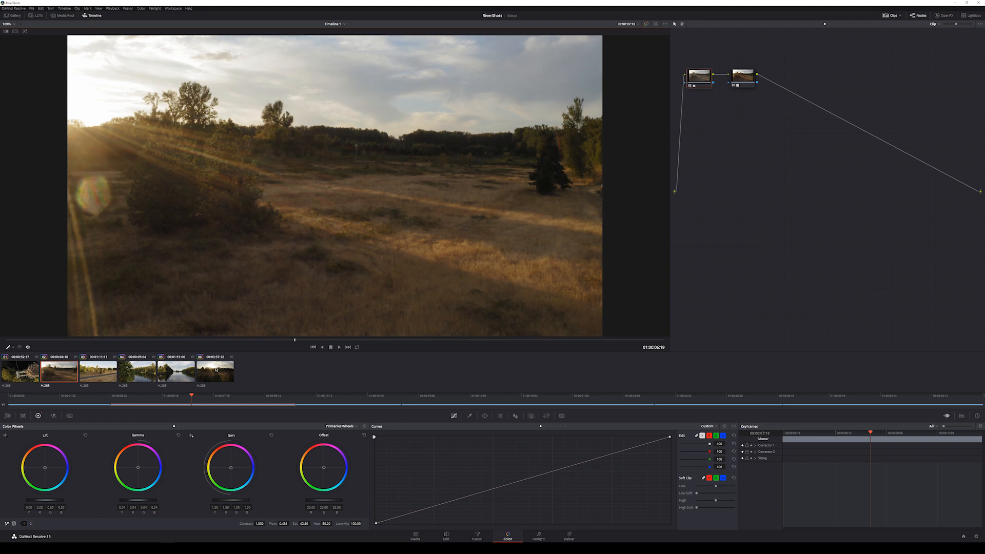
Step: Compare the sunset, field and nest shots, returning to the riverside tree clip
left_click(226, 373)
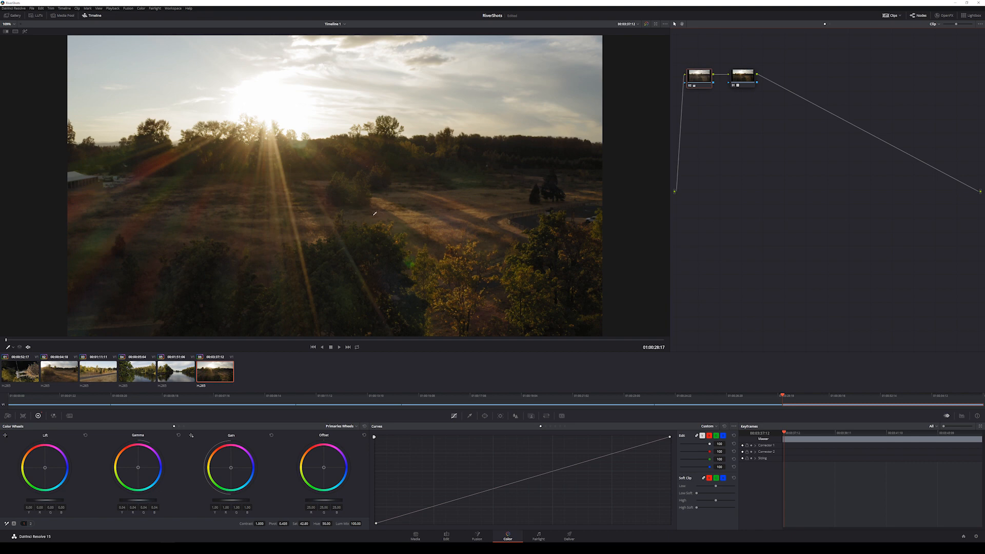
left_click(961, 415)
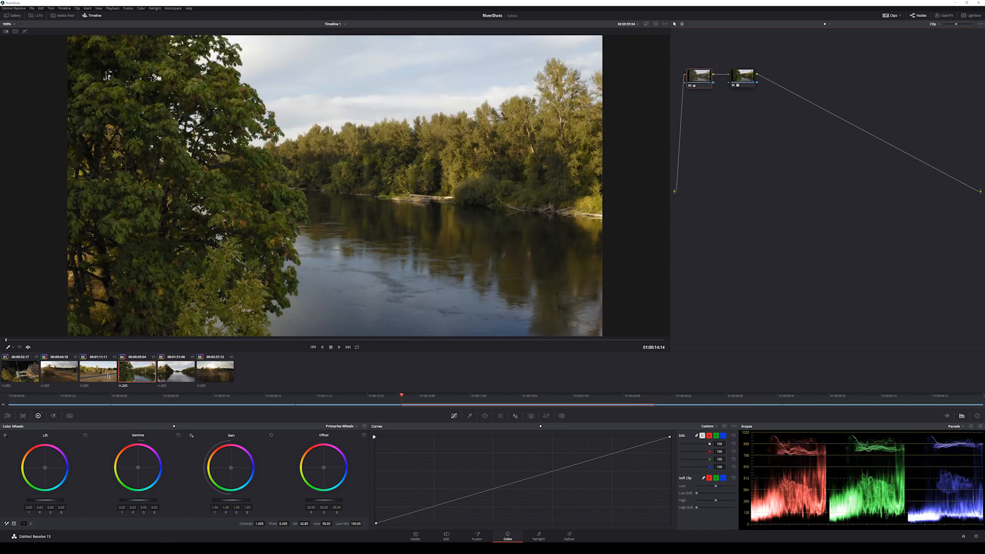
left_click(58, 372)
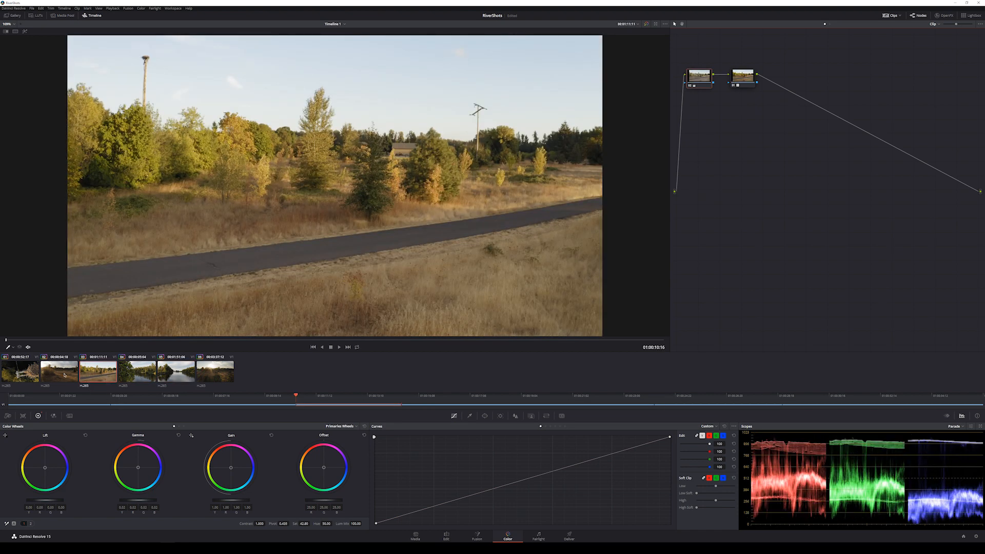
left_click(59, 372)
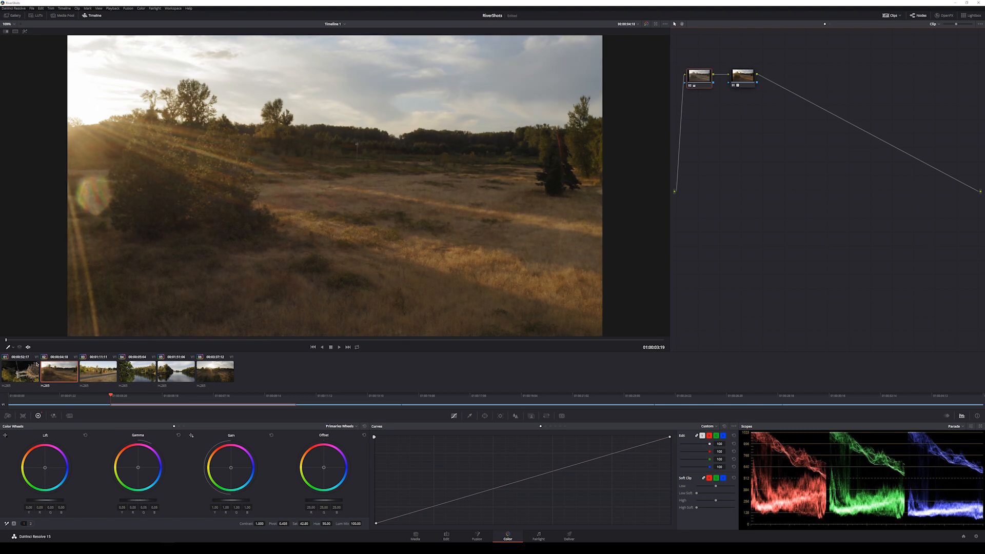
left_click(18, 375)
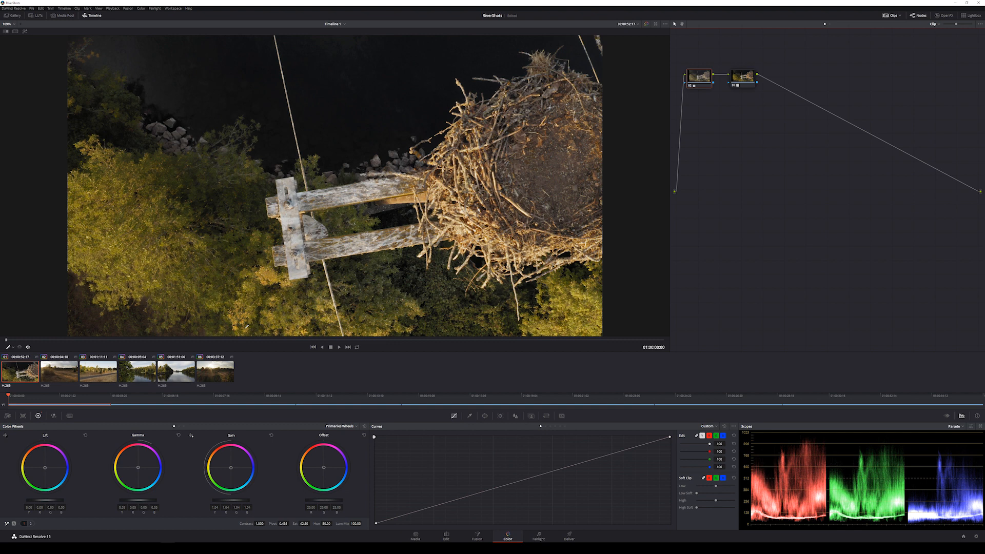
left_click(137, 372)
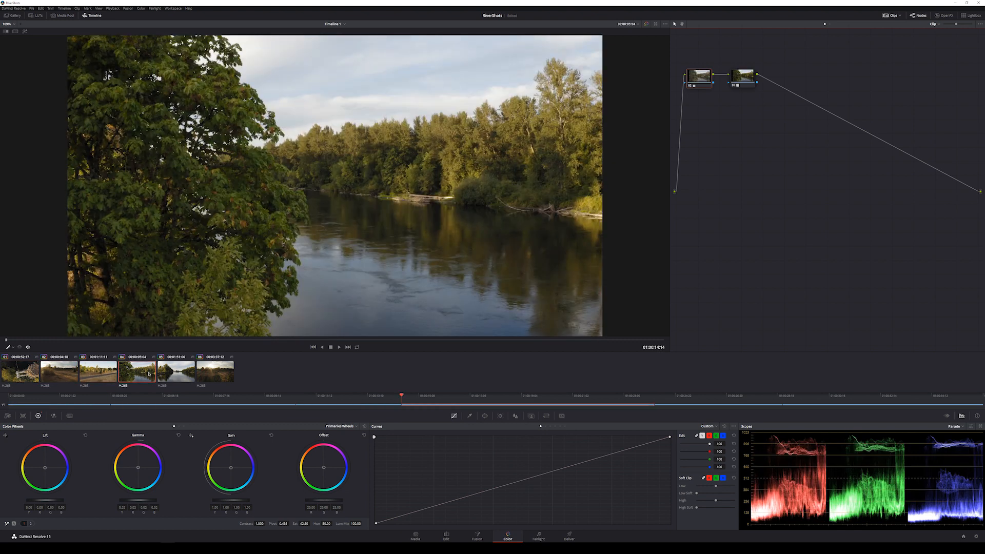